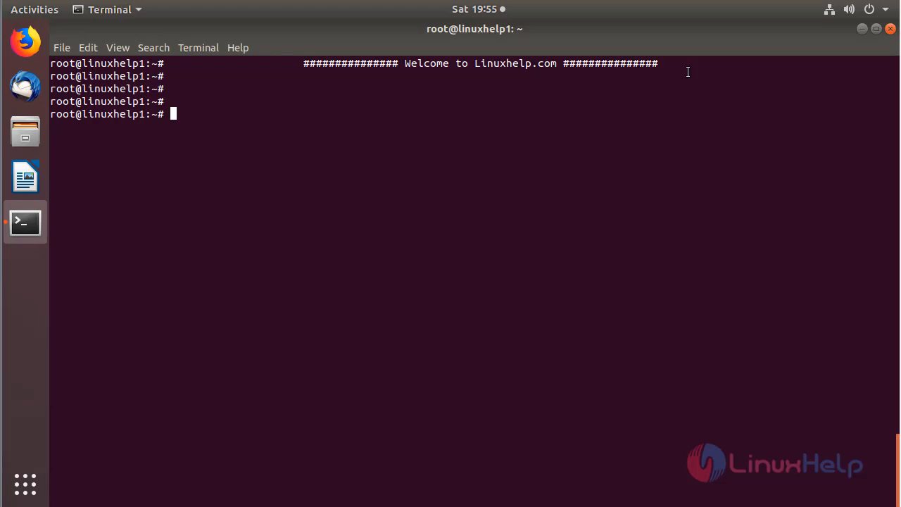
Refresh the Ubuntu package lists with apt-get update at the root prompt.
{"action": "type", "text": "apt-get update"}
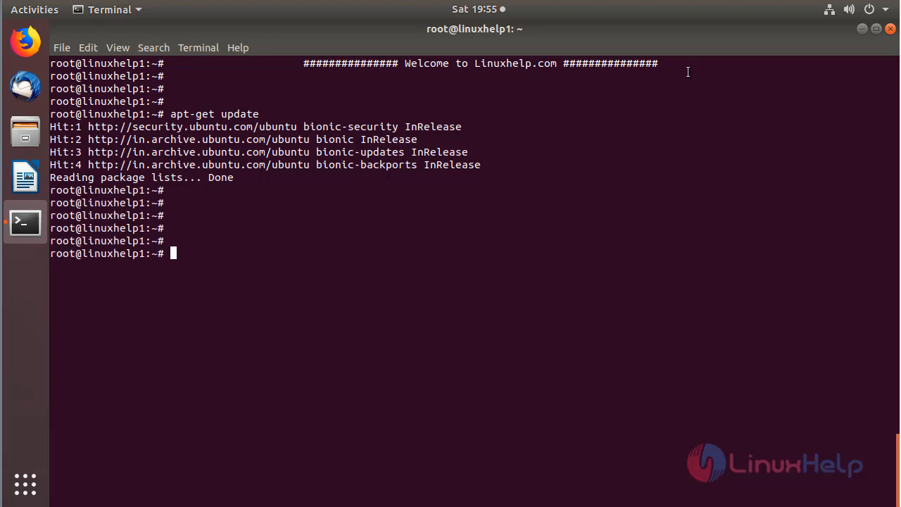
Install Zenmap 7.60 and Nmap with apt-get install zenmap -y.
{"action": "type", "text": "apt-get instal"}
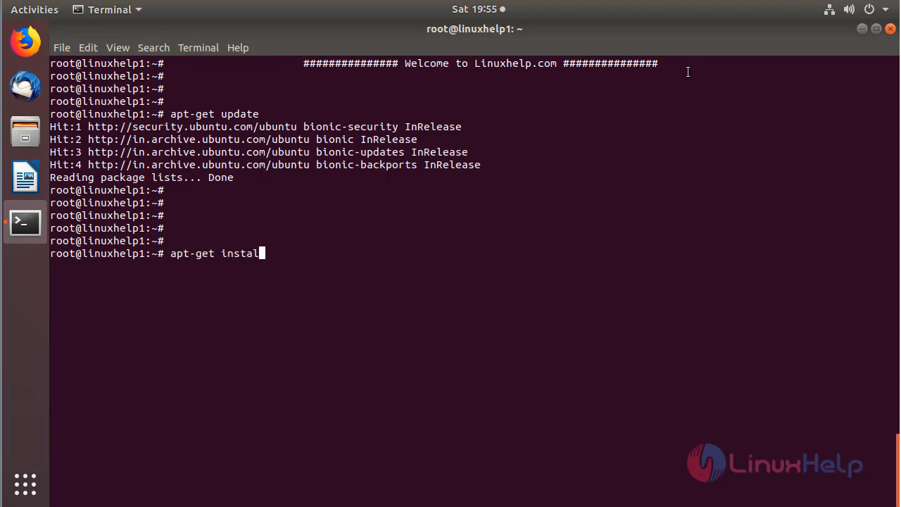
{"action": "type", "text": "zenmap -"}
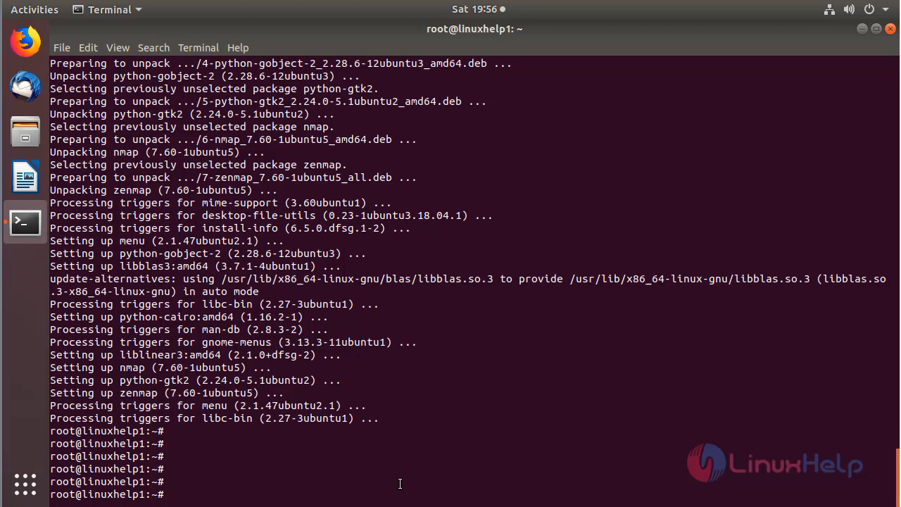
Search the Activities overview for zenmap to list the installed Zenmap launchers.
{"action": "left_click", "coordinate": [33, 8]}
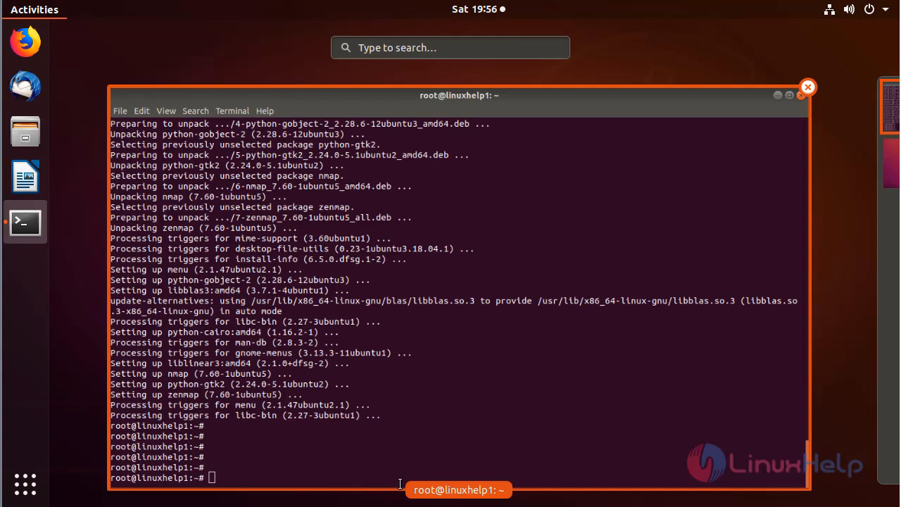
{"action": "type", "text": "zenmal"}
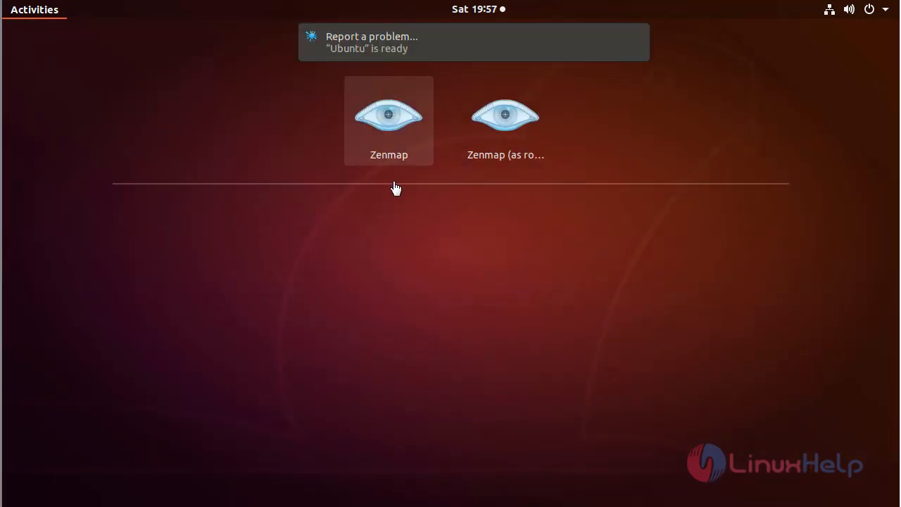
{"action": "mouse_move", "coordinate": [505, 120]}
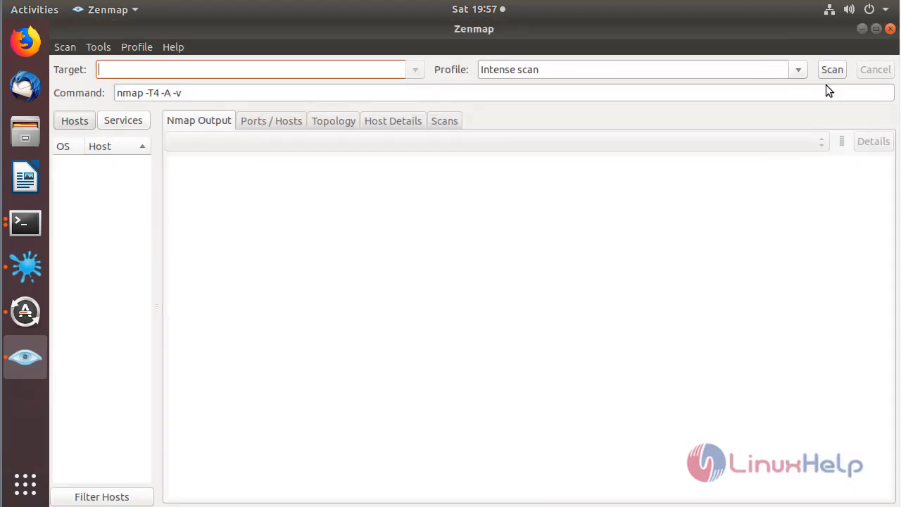
{"action": "mouse_move", "coordinate": [189, 212]}
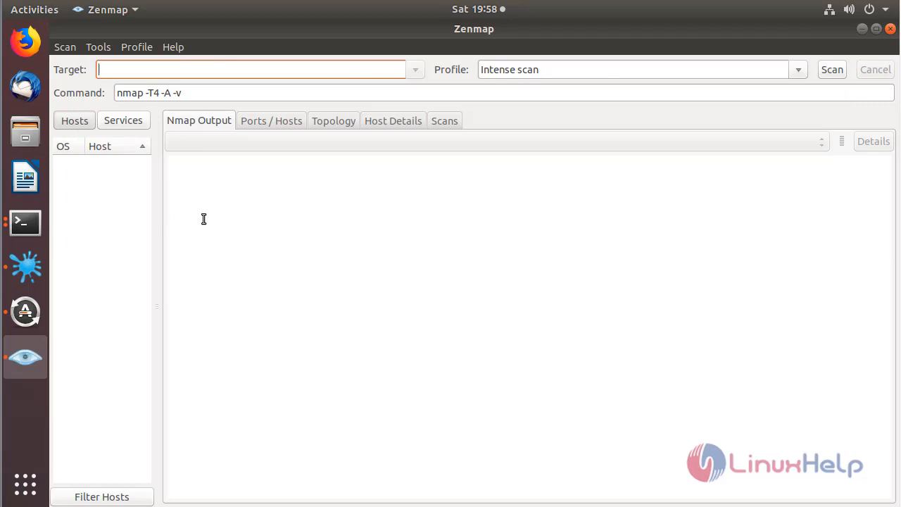
{"action": "mouse_move", "coordinate": [285, 220]}
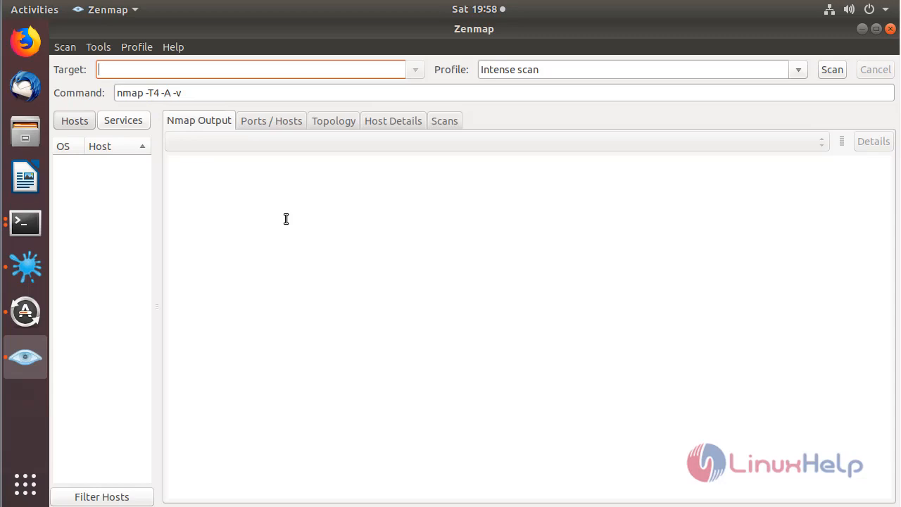
{"action": "mouse_move", "coordinate": [239, 126]}
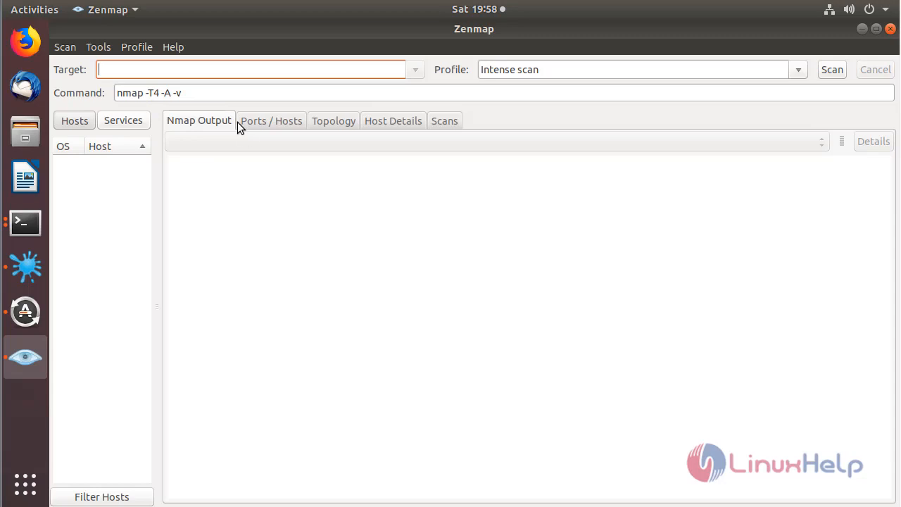
Run a Ping scan profile against target 192.168.7.0/24.
{"action": "type", "text": "192.168."}
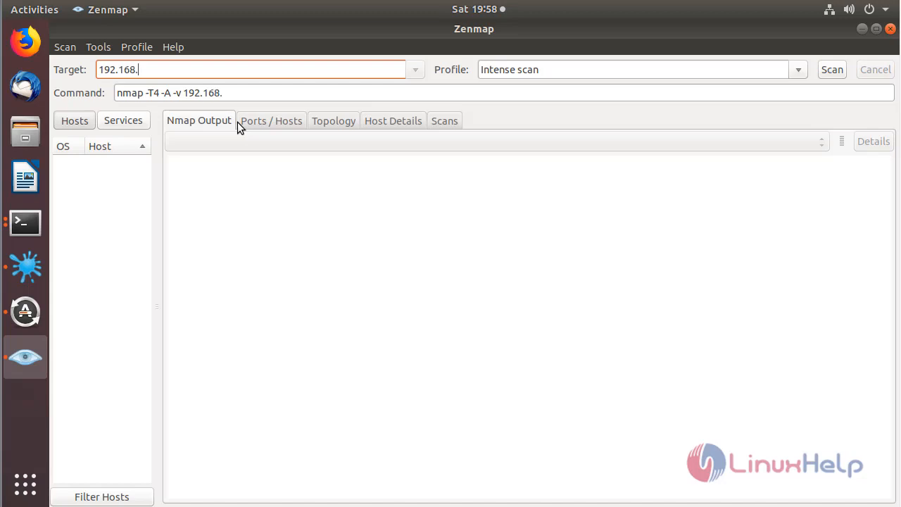
{"action": "left_click", "coordinate": [797, 69]}
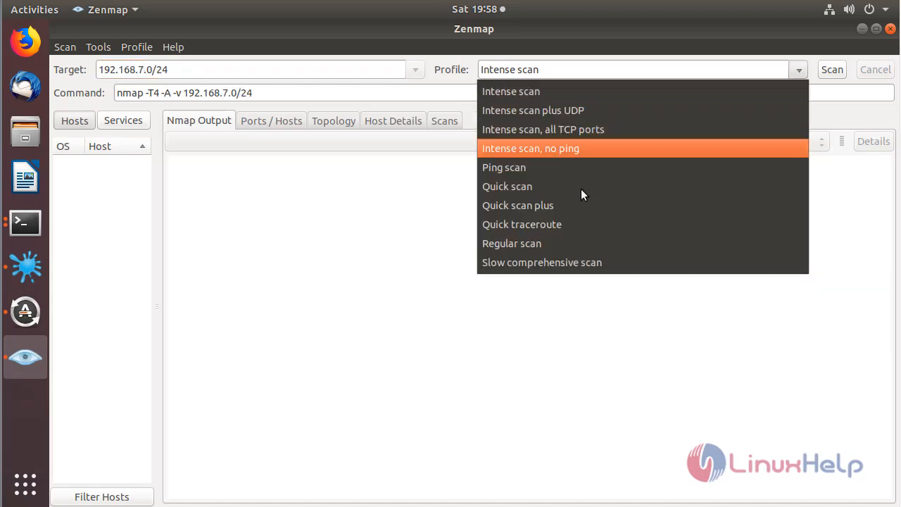
{"action": "mouse_move", "coordinate": [574, 176]}
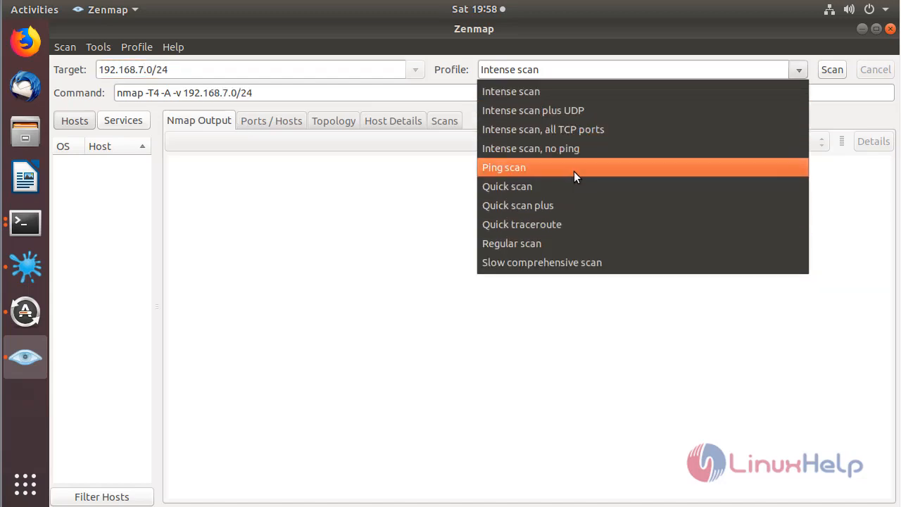
{"action": "left_click", "coordinate": [503, 166]}
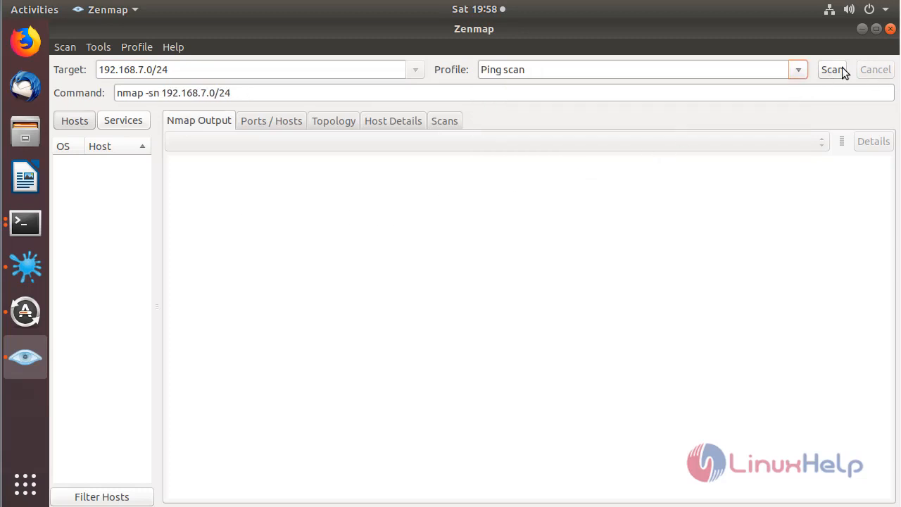
{"action": "left_click", "coordinate": [830, 69]}
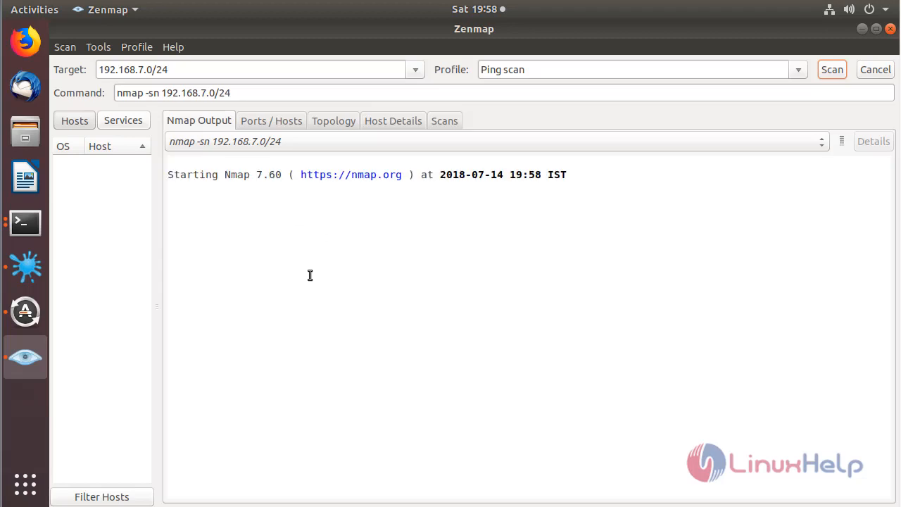
{"action": "mouse_move", "coordinate": [422, 283]}
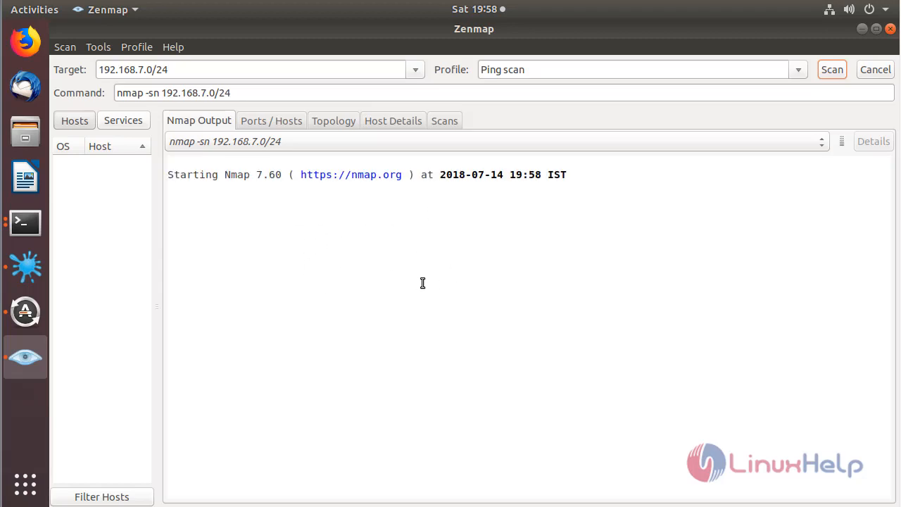
Scroll the Nmap Output showing 256 addresses scanned and 64 hosts up.
{"action": "left_click", "coordinate": [831, 69]}
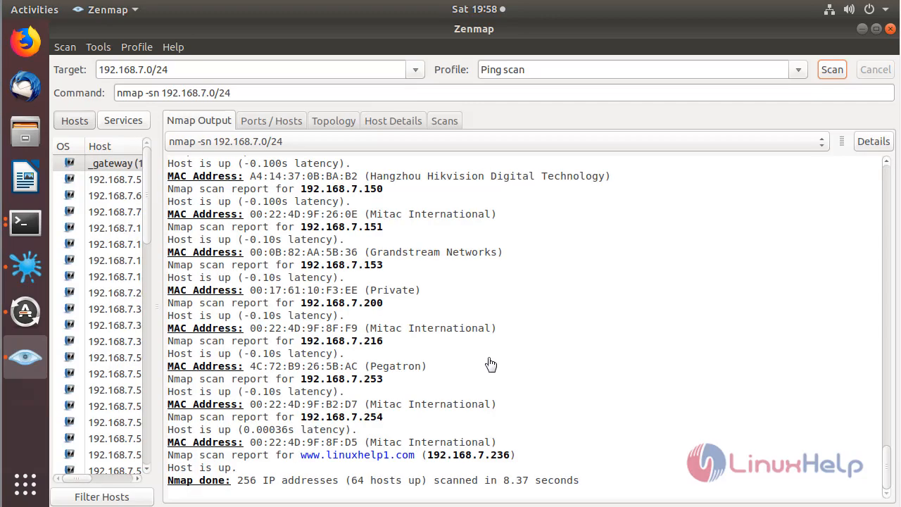
{"action": "mouse_move", "coordinate": [419, 340]}
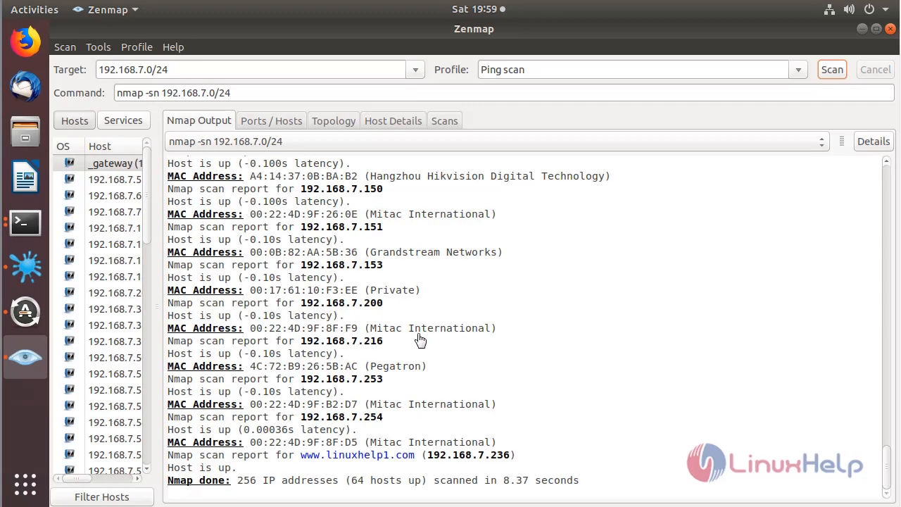
{"action": "scroll", "scroll_direction": "down", "scroll_amount": 3}
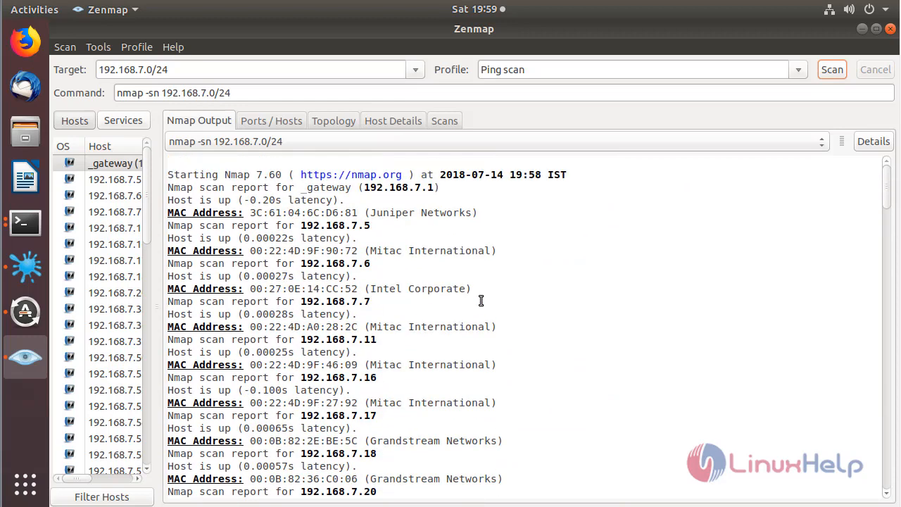
{"action": "scroll", "scroll_direction": "down", "scroll_amount": 3}
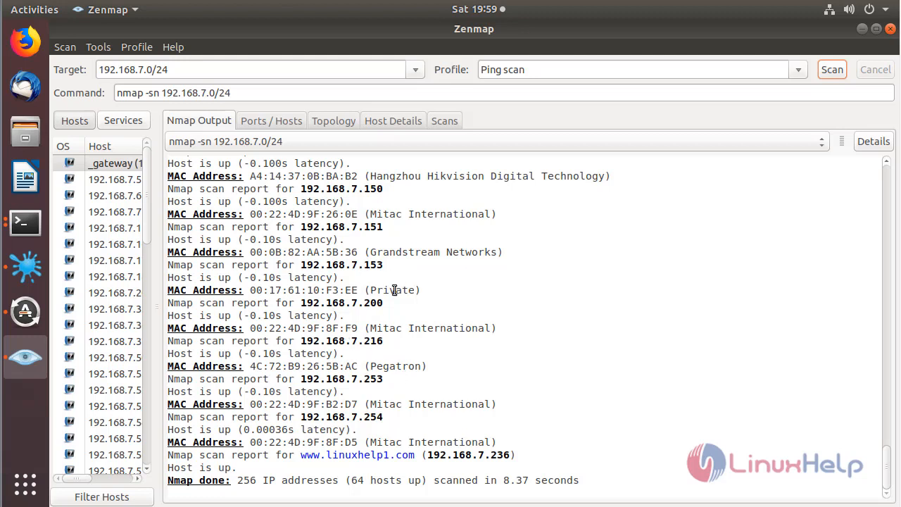
{"action": "mouse_move", "coordinate": [439, 205]}
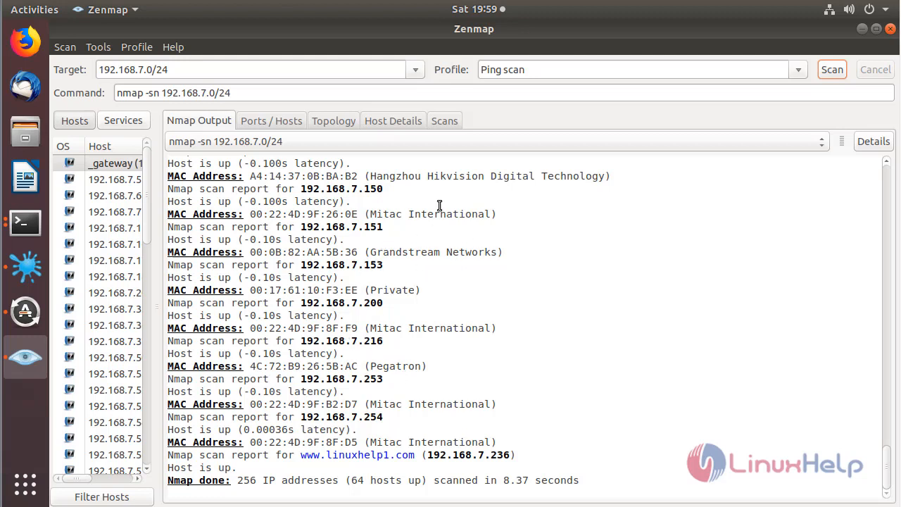
{"action": "mouse_move", "coordinate": [304, 222]}
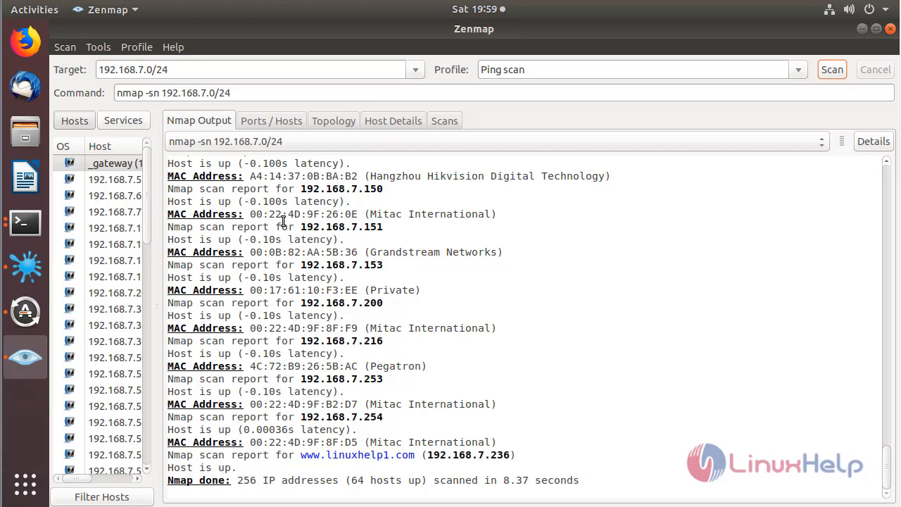
View Help > About confirming Nmap and Zenmap version 7.60, then dismiss it.
{"action": "left_click", "coordinate": [173, 47]}
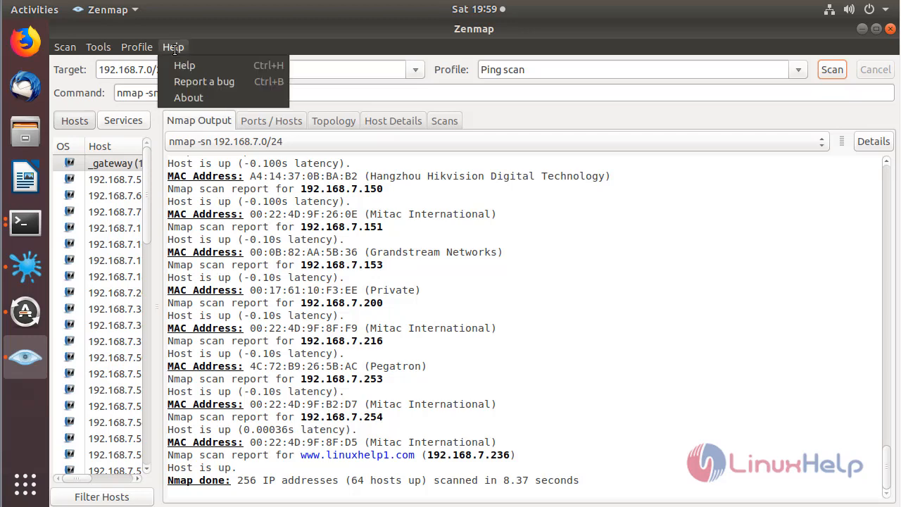
{"action": "left_click", "coordinate": [189, 97]}
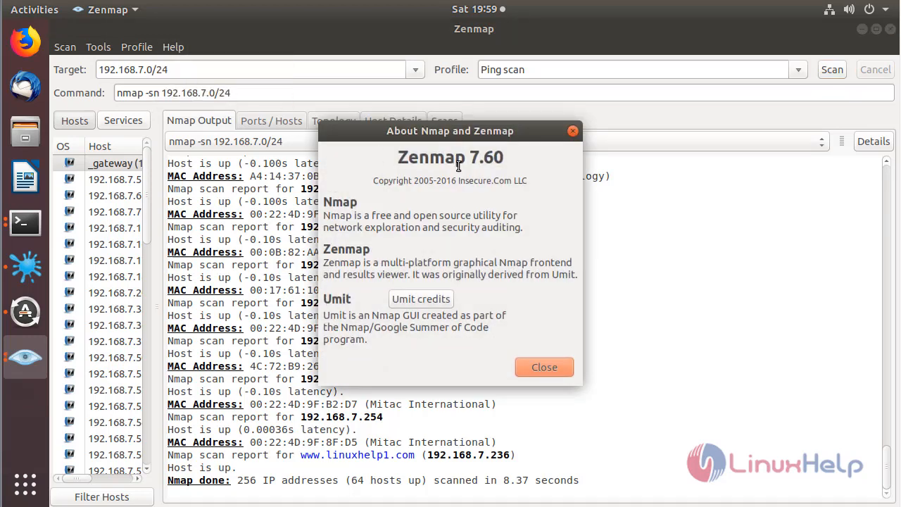
{"action": "mouse_move", "coordinate": [484, 172]}
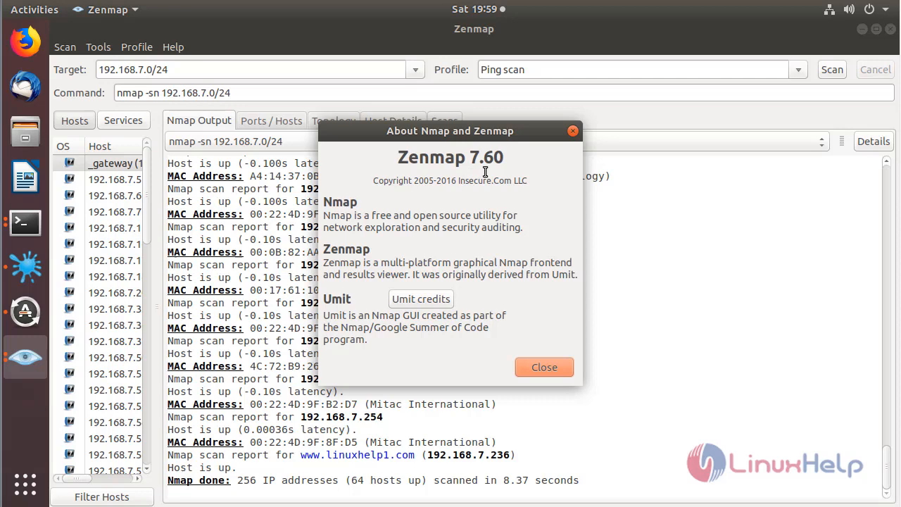
{"action": "mouse_move", "coordinate": [555, 128]}
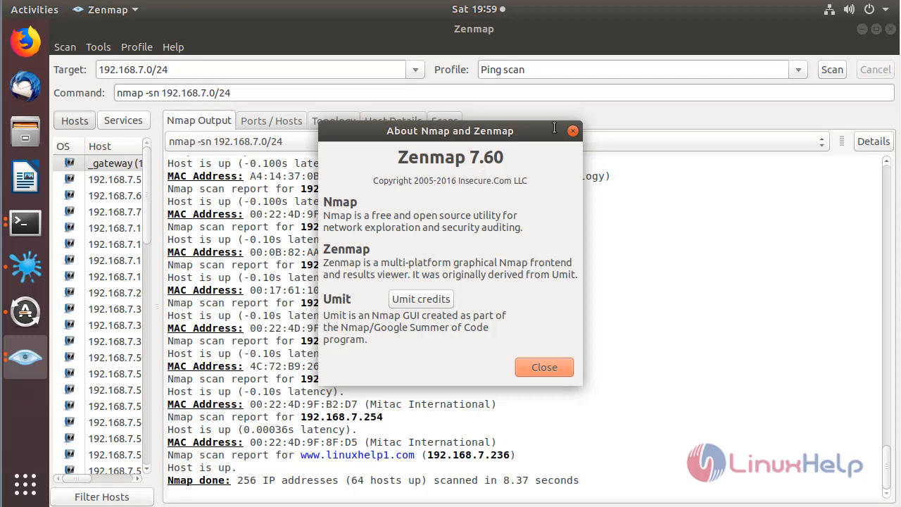
{"action": "left_click", "coordinate": [543, 366]}
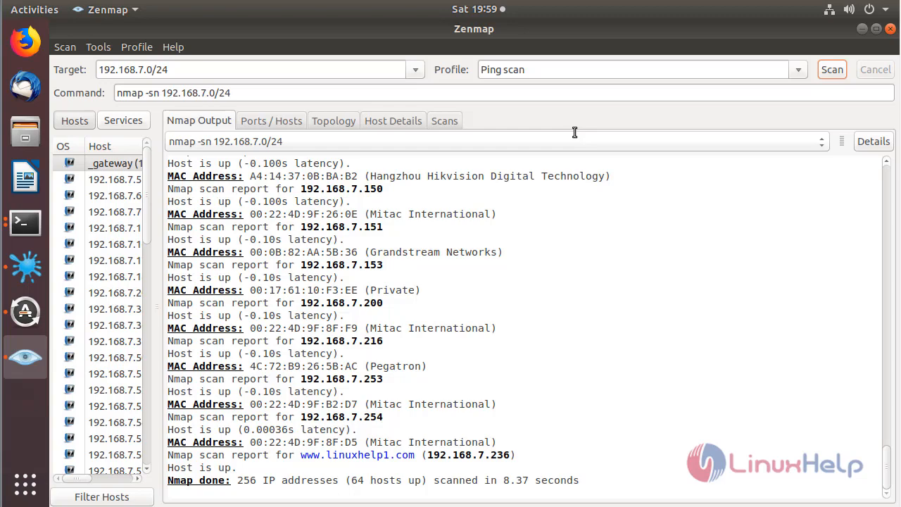
{"action": "mouse_move", "coordinate": [740, 450]}
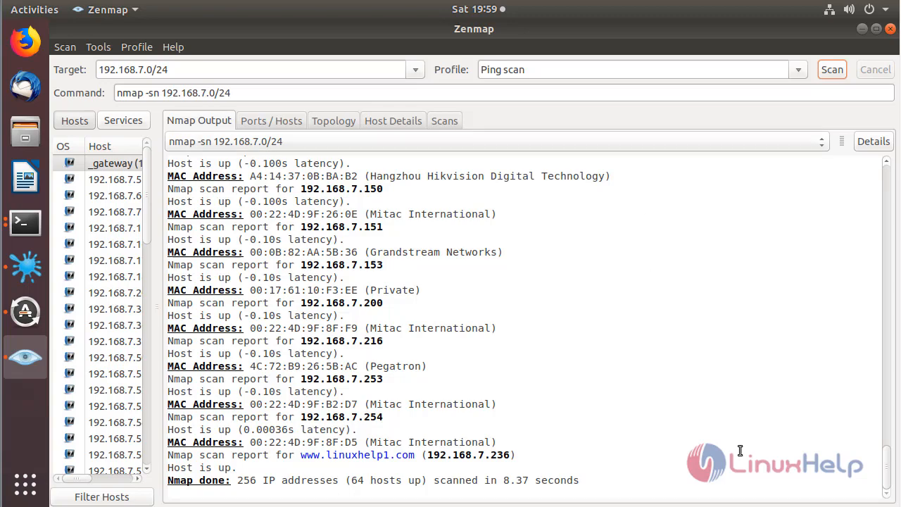